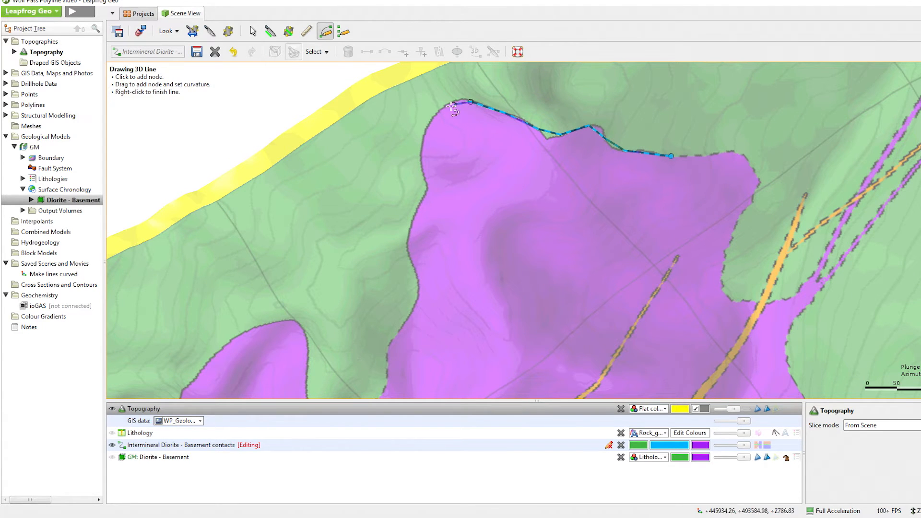
- Add another node along the purple diorite boundary for the Diorite–Basement contact line
click(412, 302)
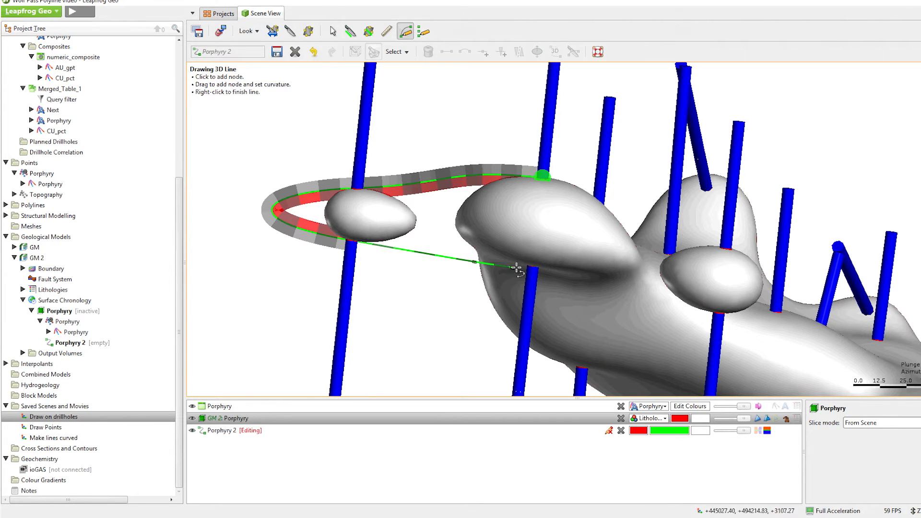
- Add a curved segment to the Porphyry 2 line between drillholes, then start placing individual points
drag(516, 269, 766, 311)
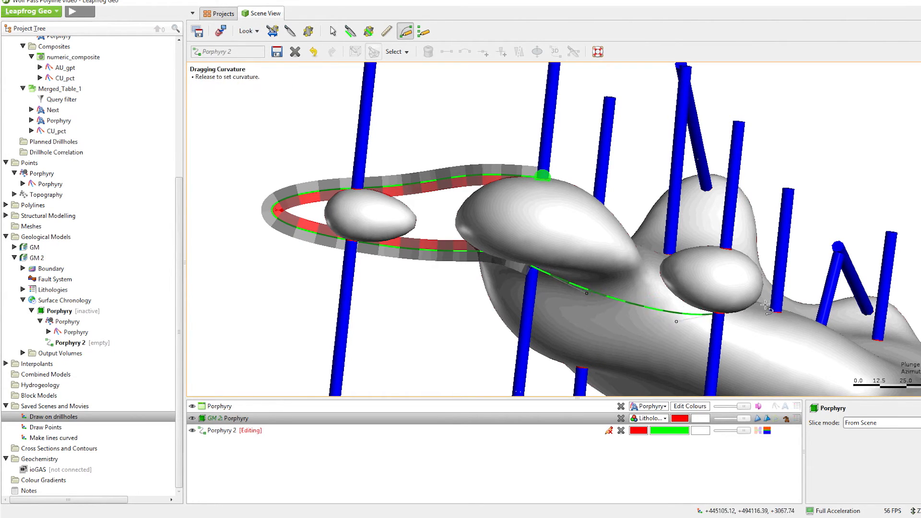
drag(766, 308, 813, 265)
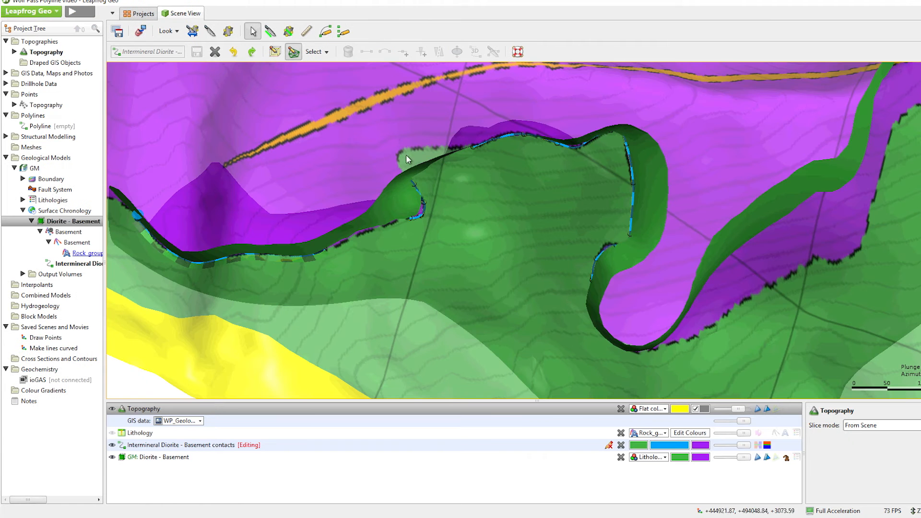
click(343, 31)
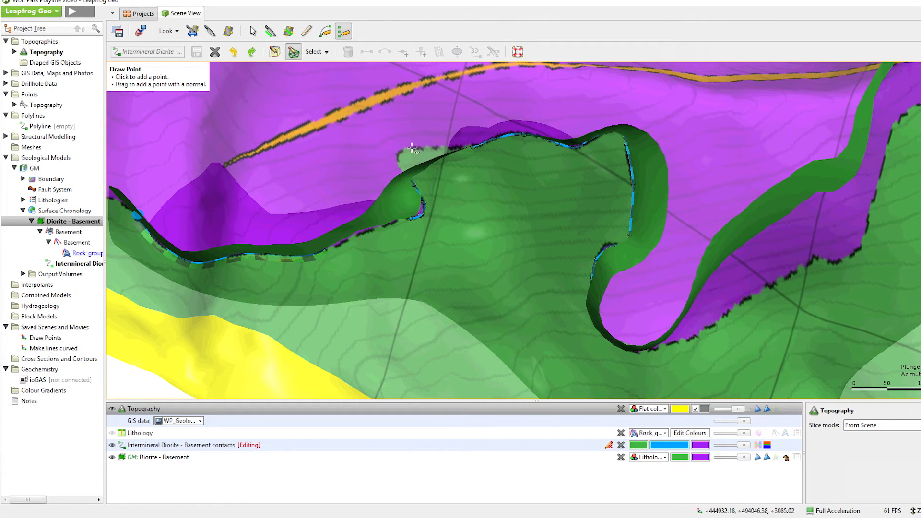